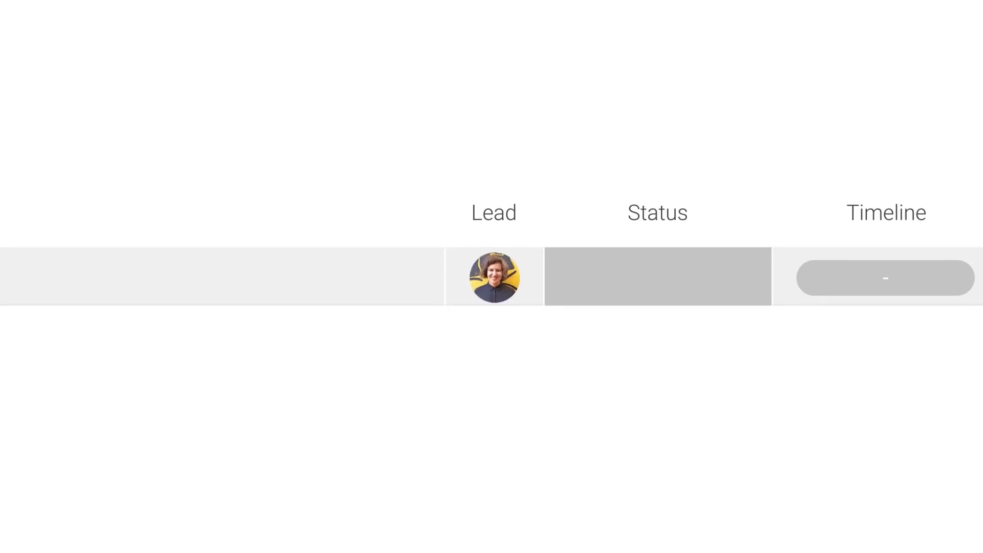
# - Open the + New dropdown on the monday.com Software Dev board
pyautogui.click(657, 276)
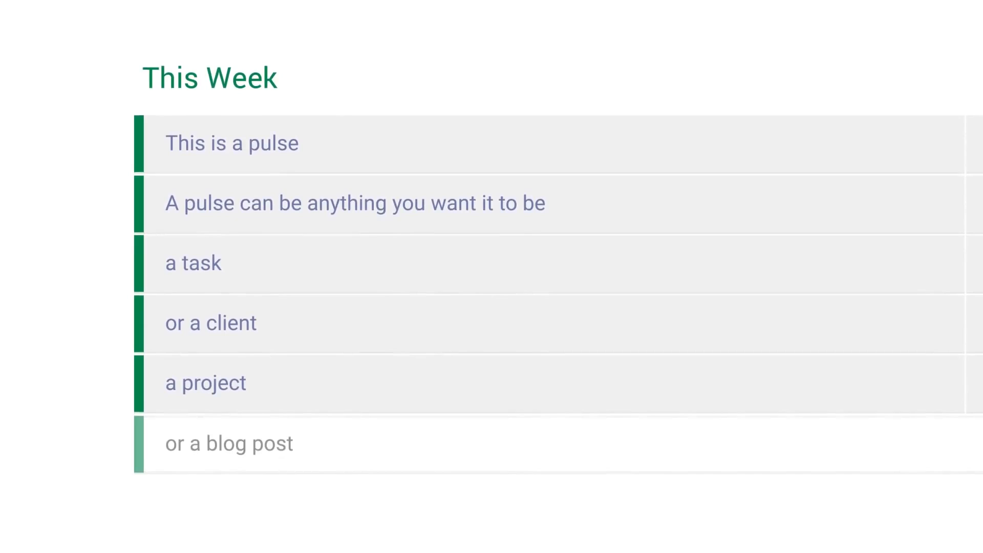
pyautogui.click(104, 101)
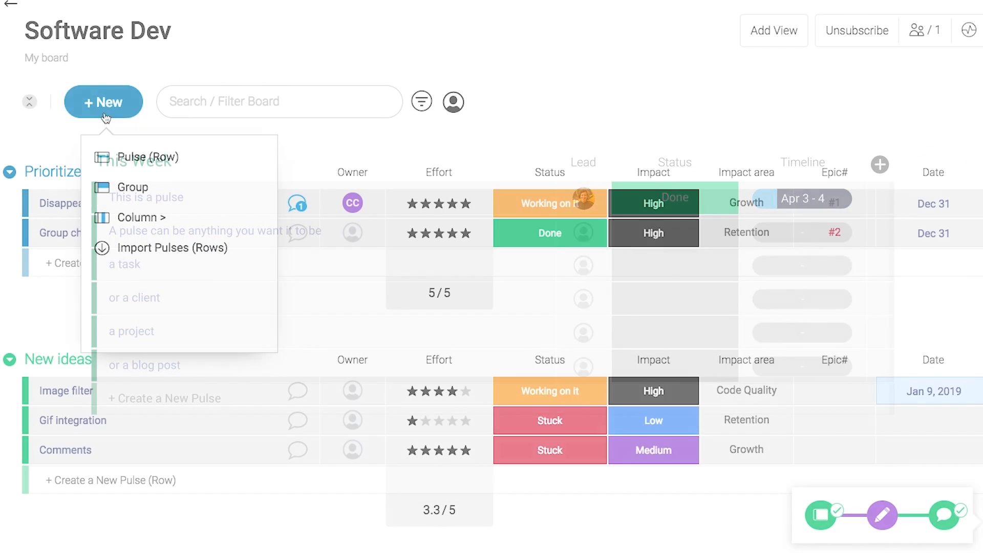
# - Add a Content group with a 'Best Practices blog' pulse and assign its owner
pyautogui.click(132, 187)
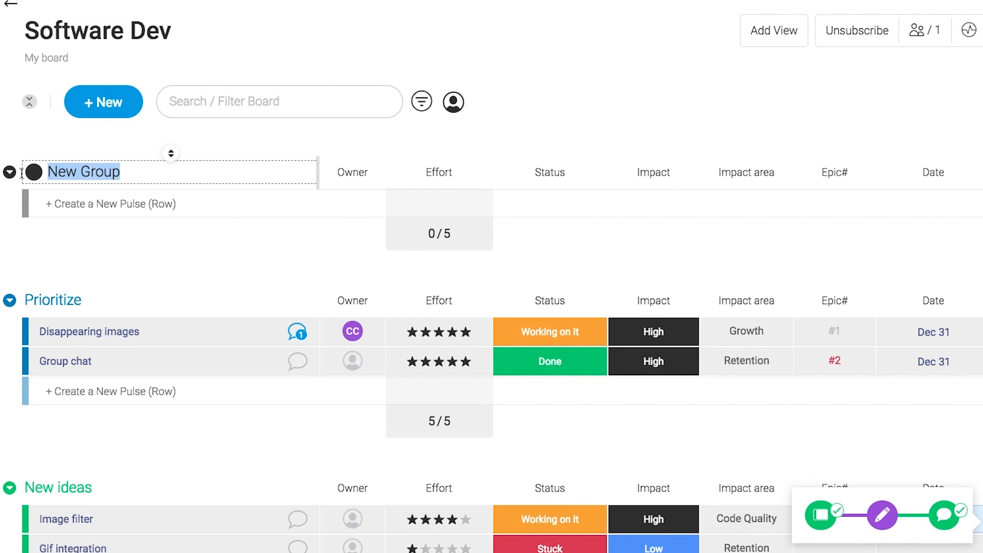
pyautogui.write('Best Practices blog')
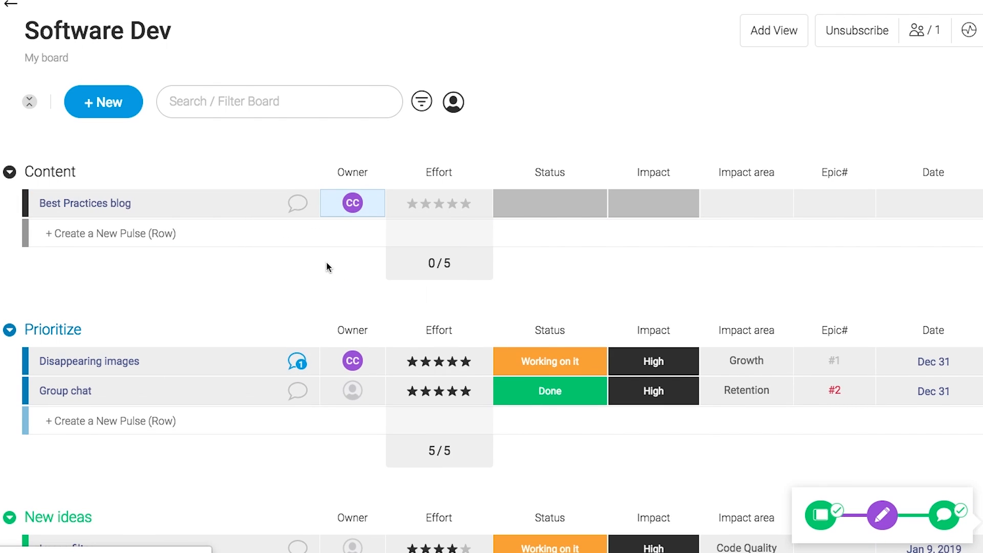
pyautogui.click(653, 203)
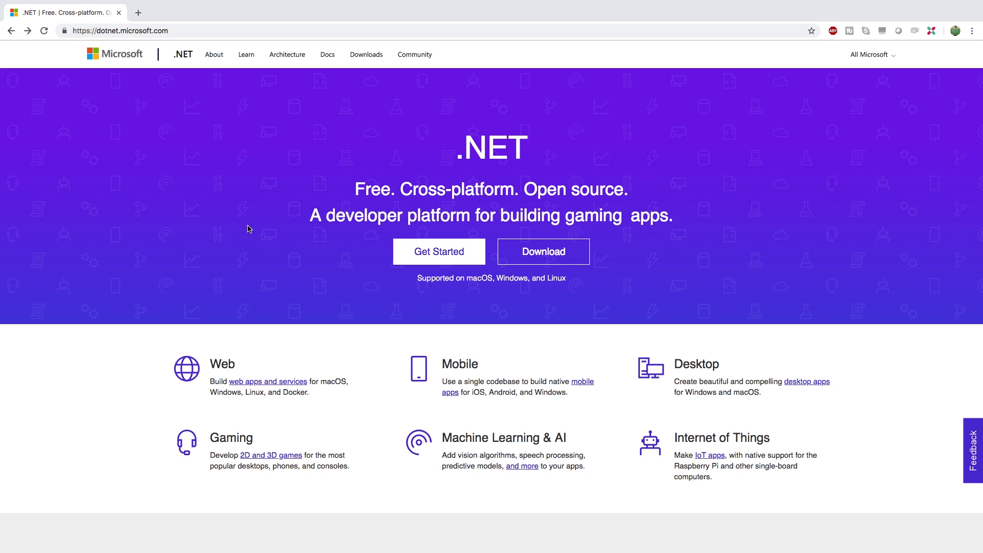
# - Open the .NET Hello World tutorial from Get Started and scroll through its steps
pyautogui.click(439, 251)
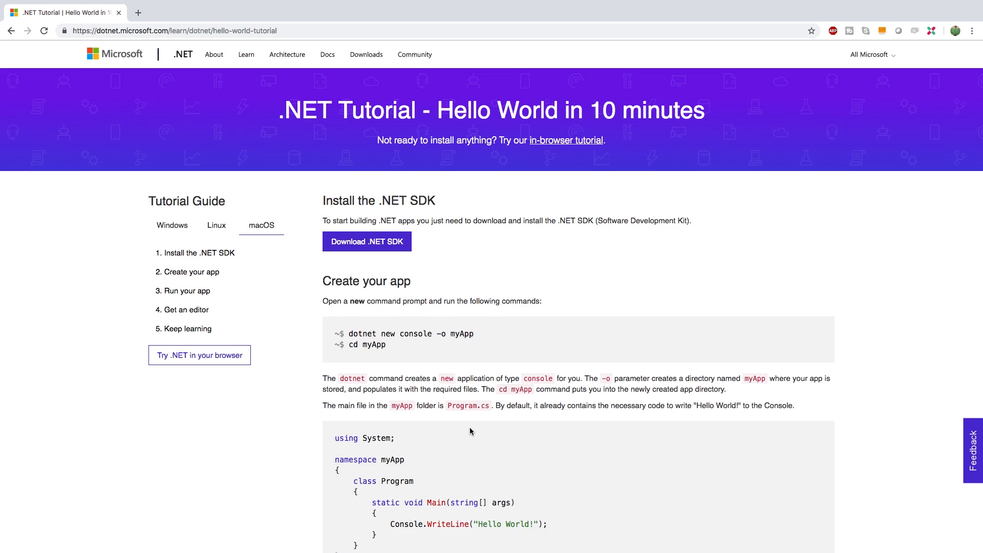
pyautogui.scroll(-3)
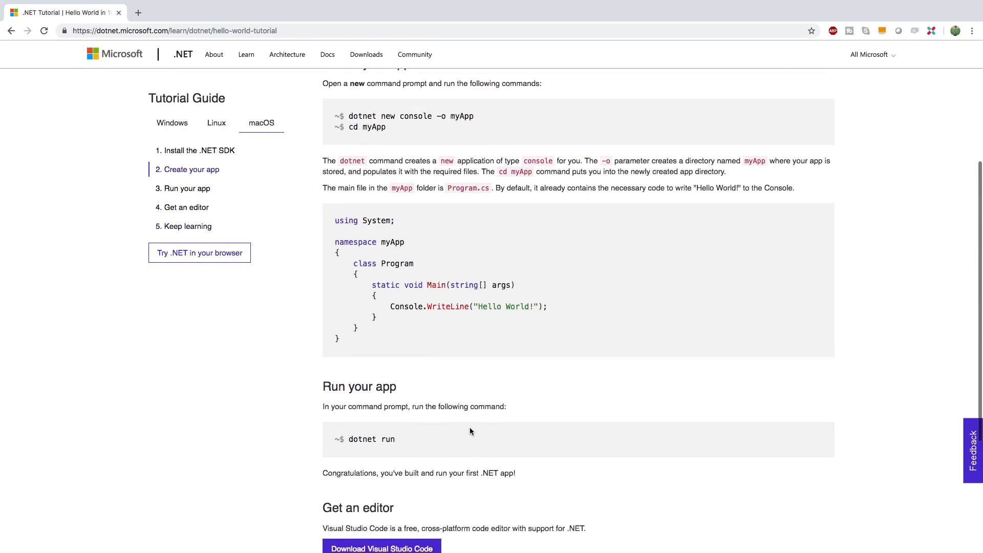
pyautogui.scroll(3)
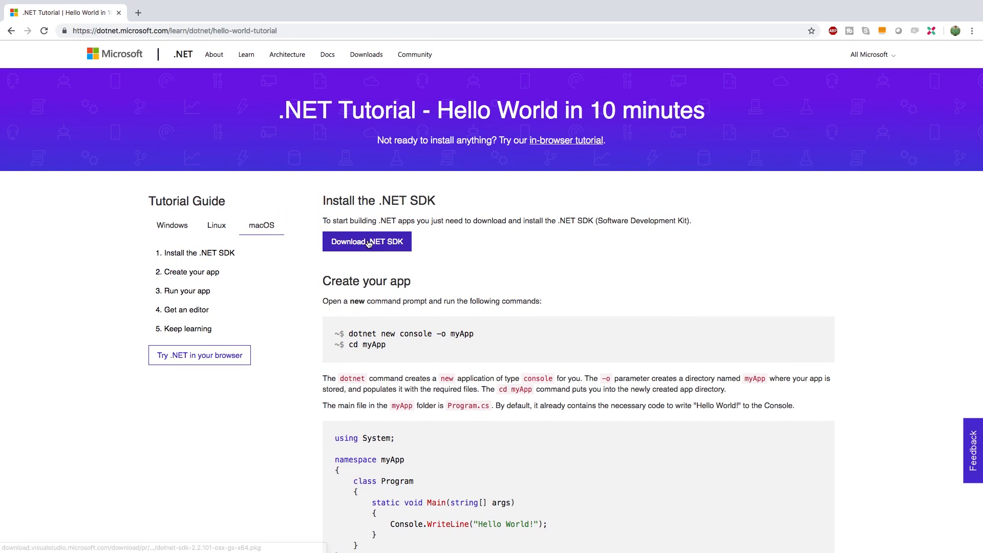
pyautogui.moveTo(12, 28)
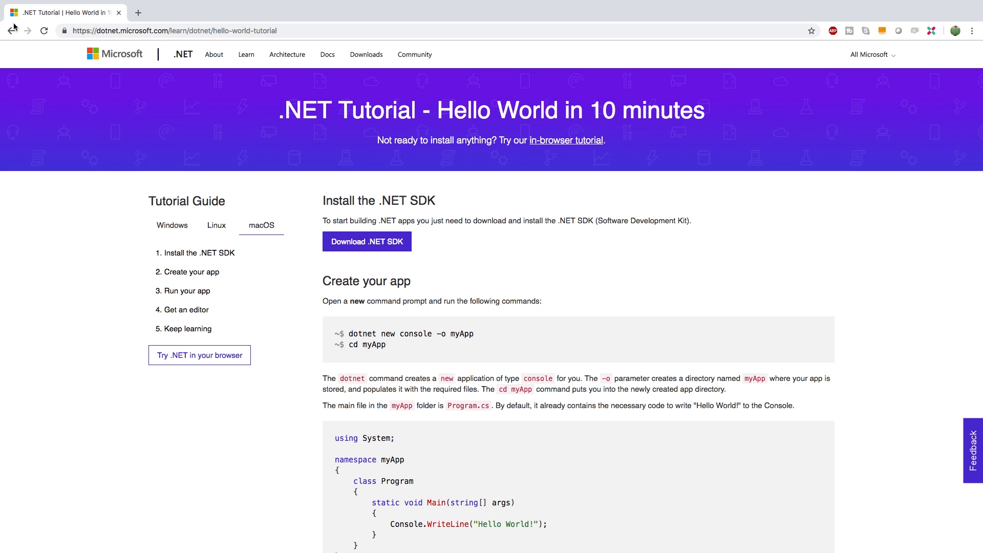
# - Return to .NET Downloads and view the Windows, Linux, then macOS download options
pyautogui.click(366, 240)
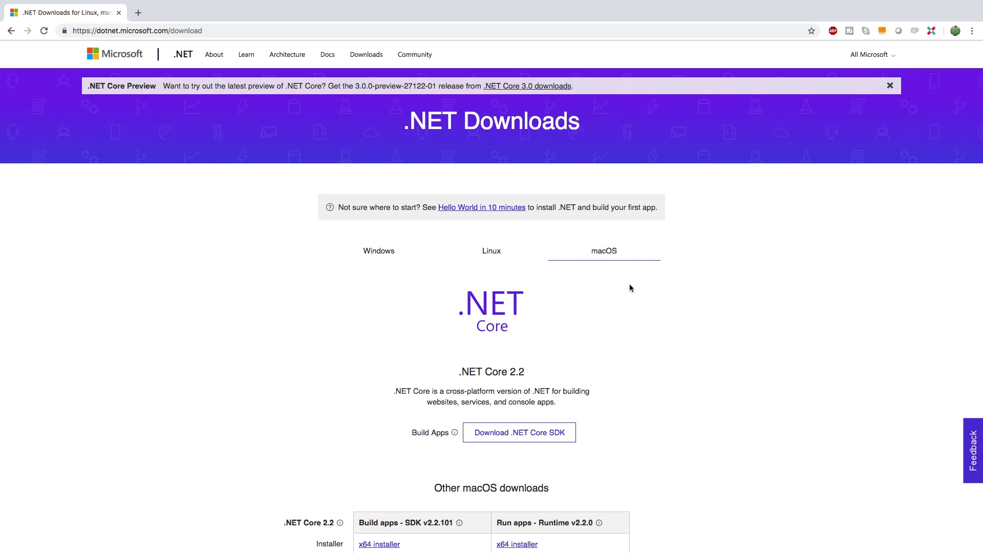
pyautogui.moveTo(445, 350)
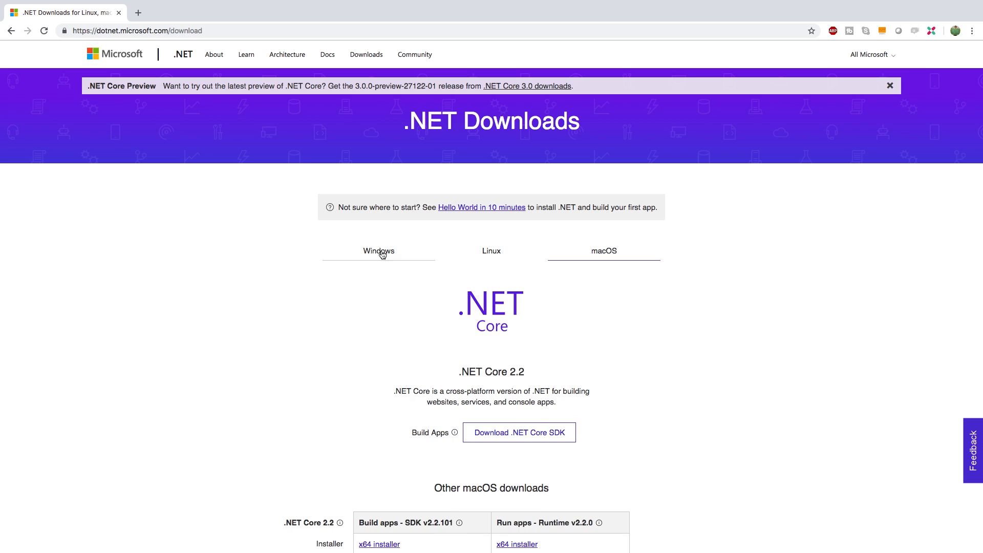
pyautogui.click(379, 251)
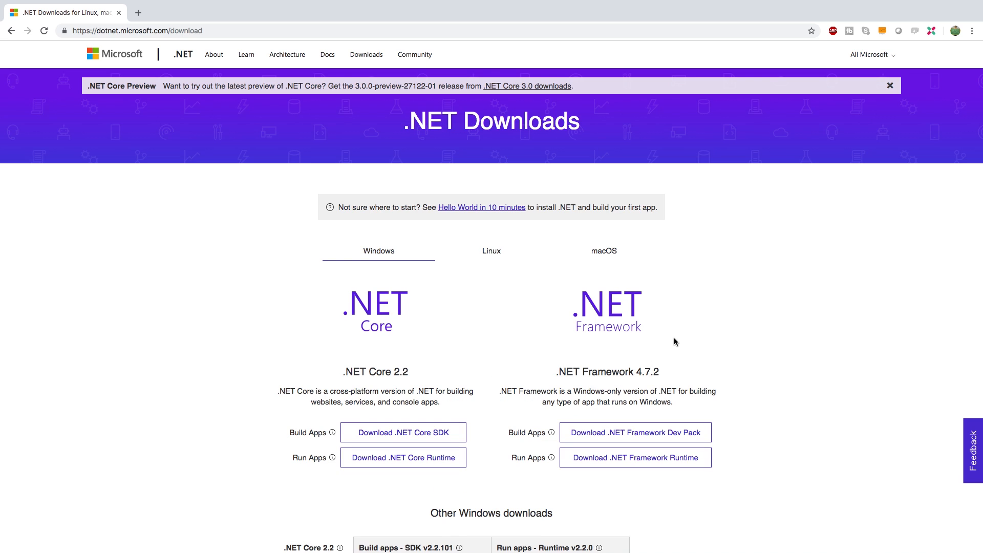
pyautogui.moveTo(473, 359)
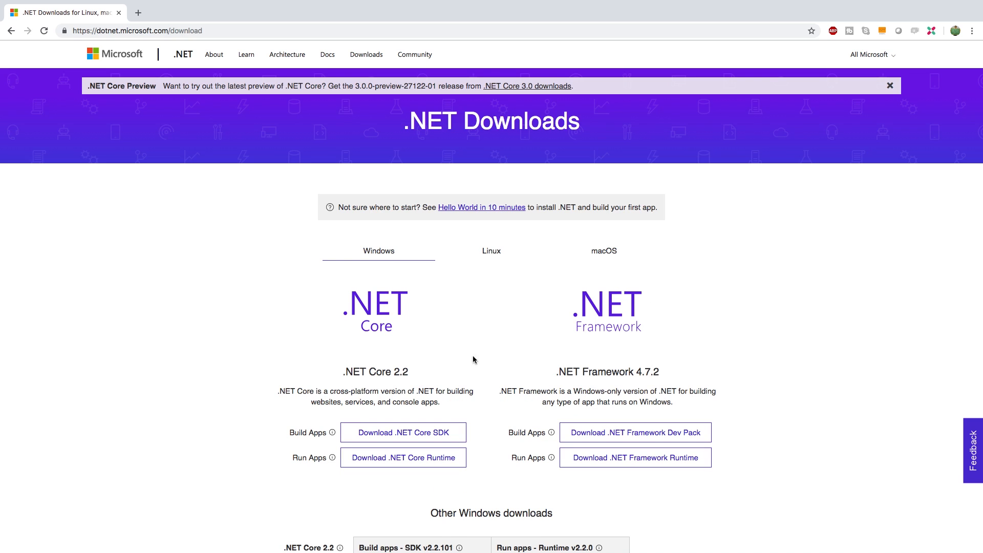
pyautogui.click(491, 251)
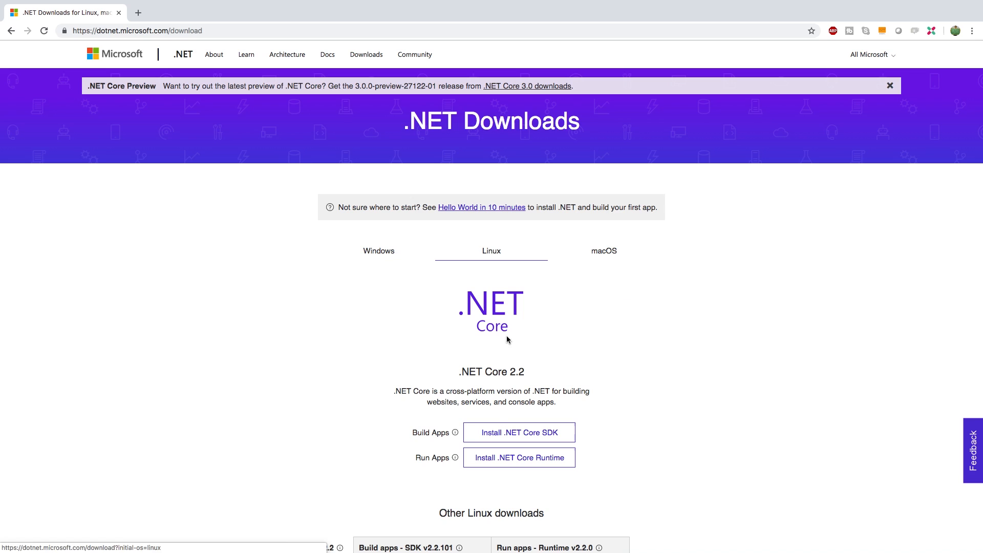
pyautogui.click(603, 251)
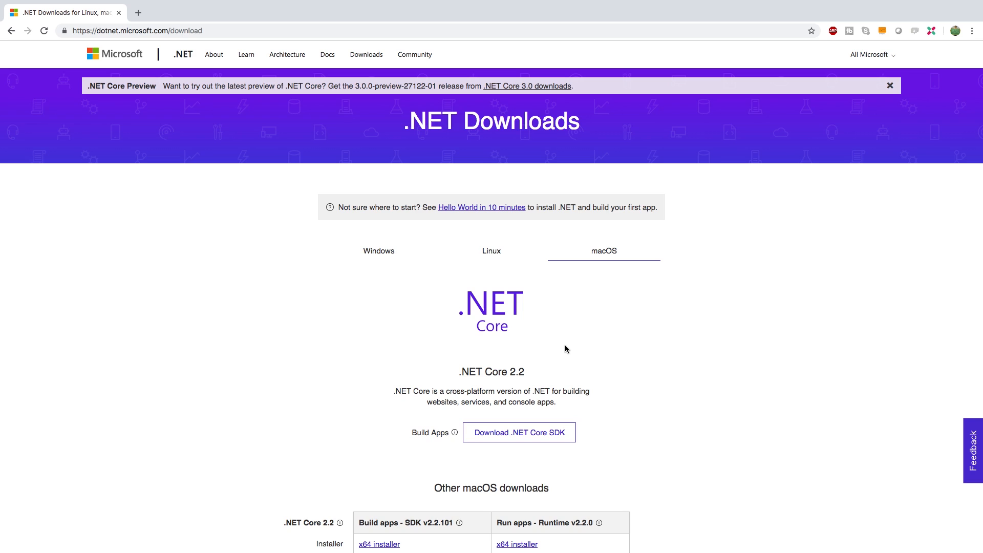
pyautogui.moveTo(374, 270)
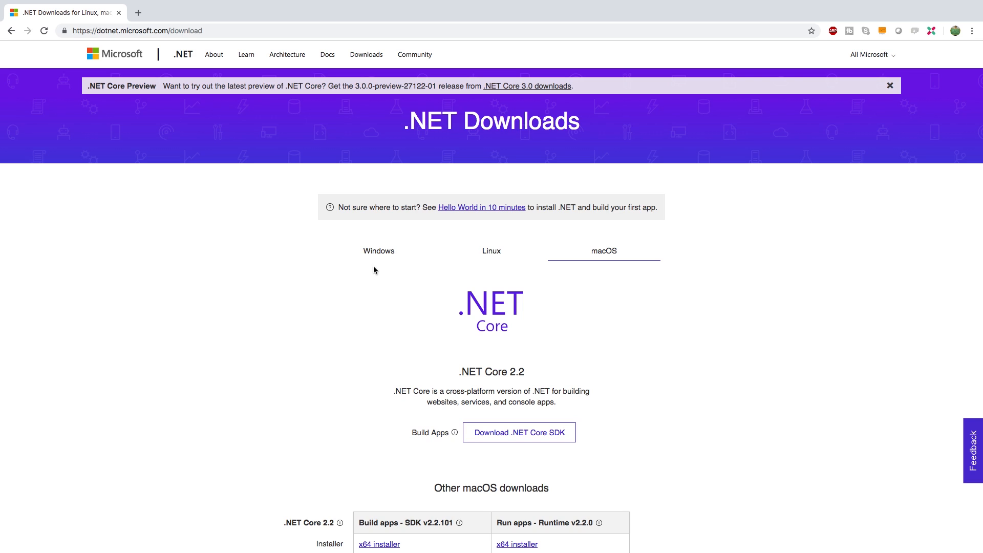
pyautogui.moveTo(672, 304)
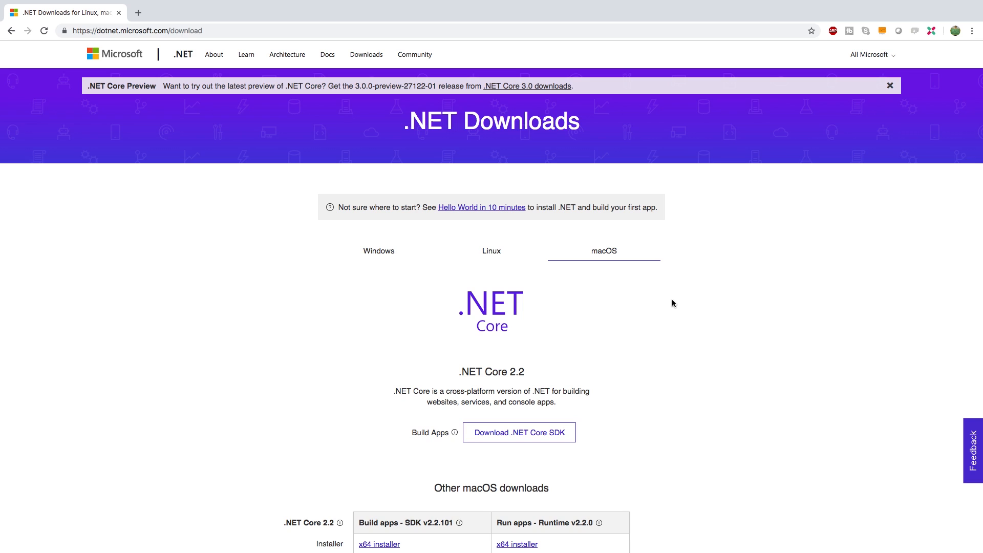
pyautogui.moveTo(431, 268)
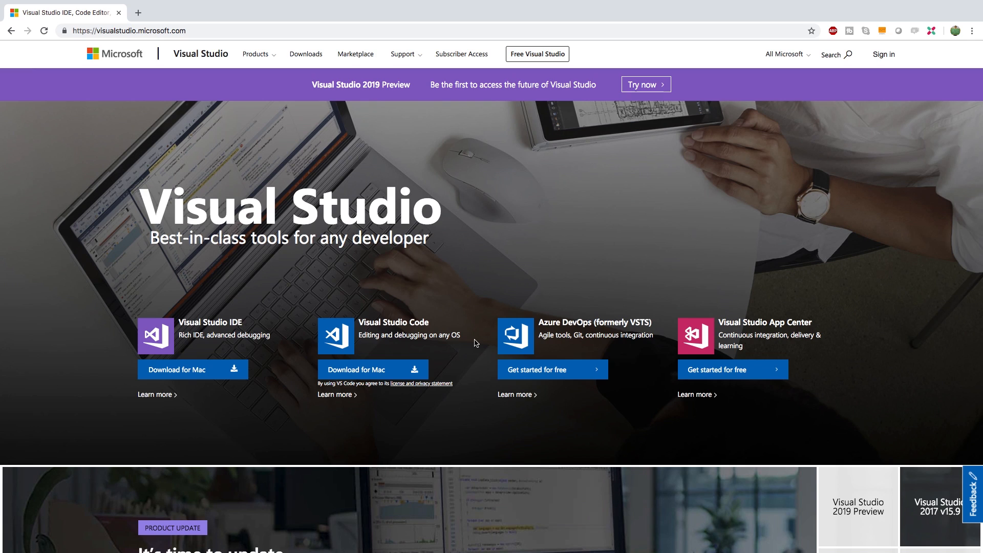
pyautogui.moveTo(299, 348)
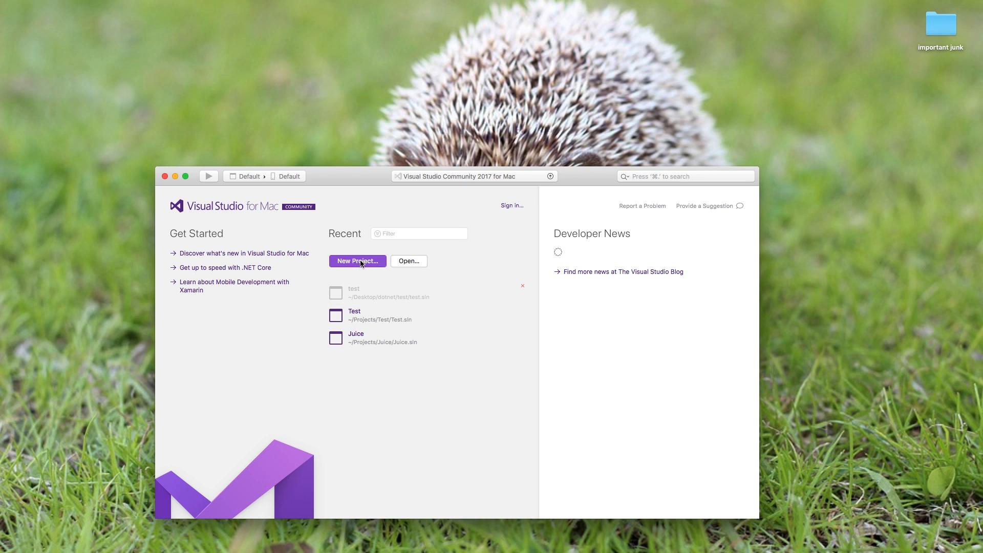
# - Start a new project from the Visual Studio for Mac start window to show templates
pyautogui.click(356, 260)
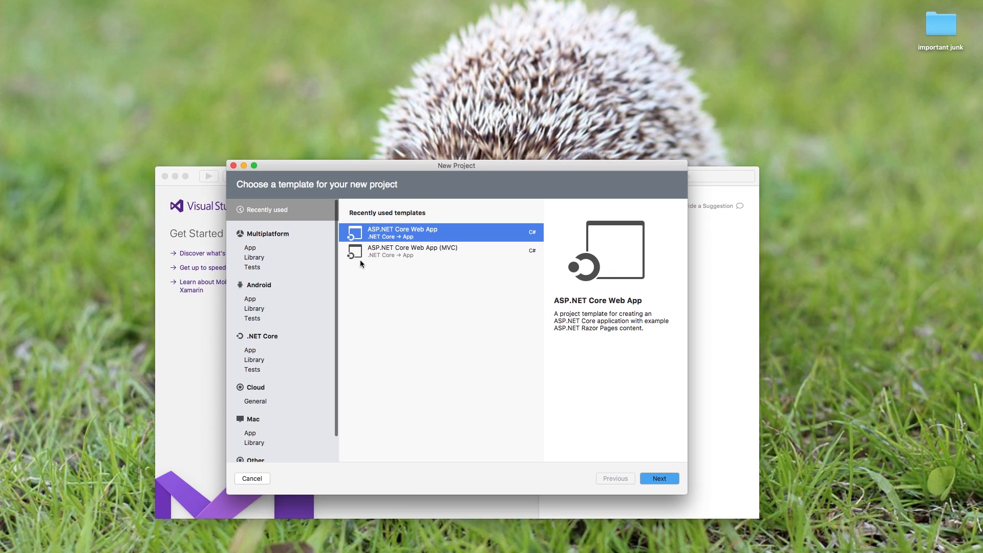